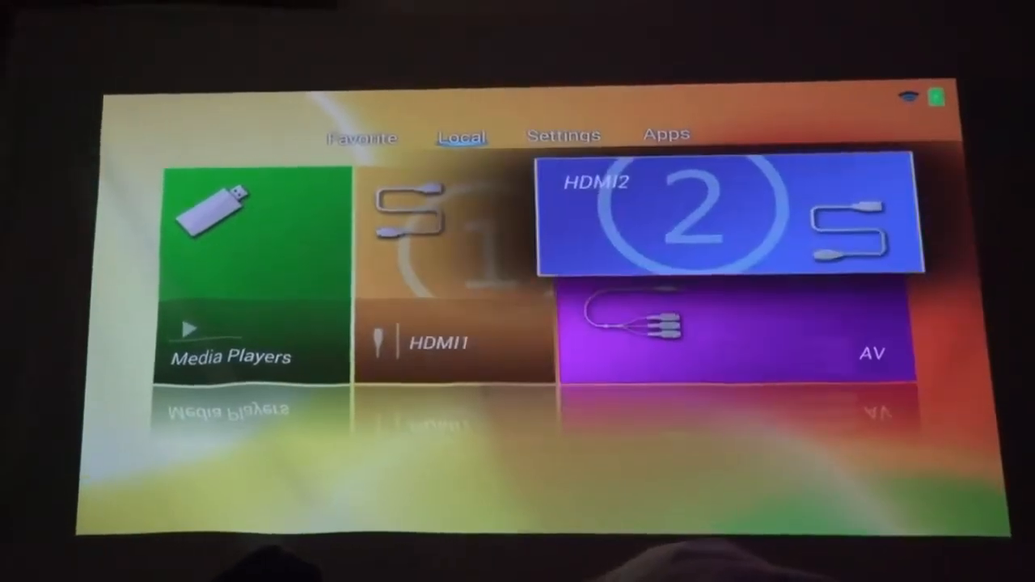
Switch from the Local tab to Settings, showing Apps Manager, Network, Image, Video and Others
left_click(561, 136)
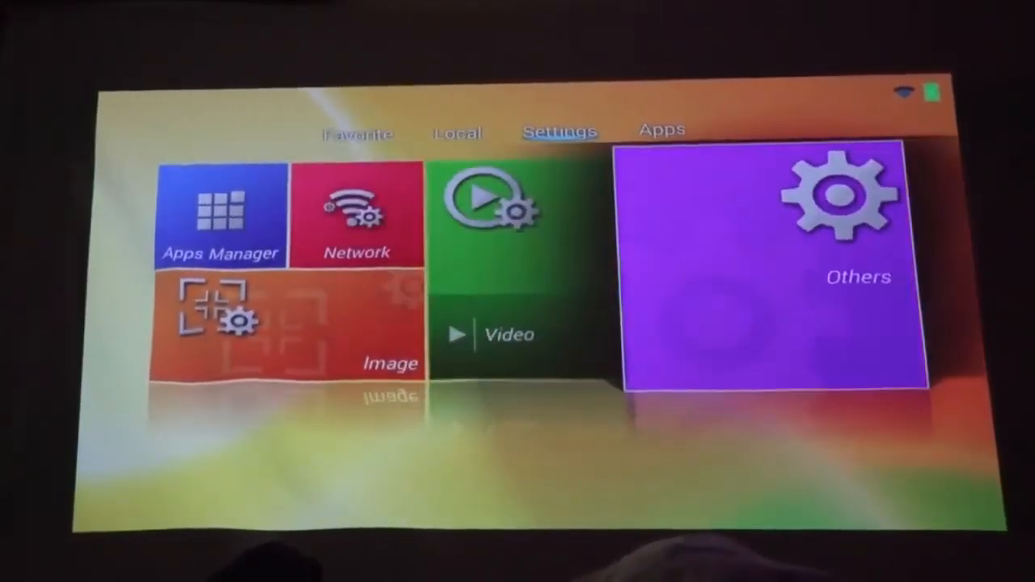
left_click(661, 130)
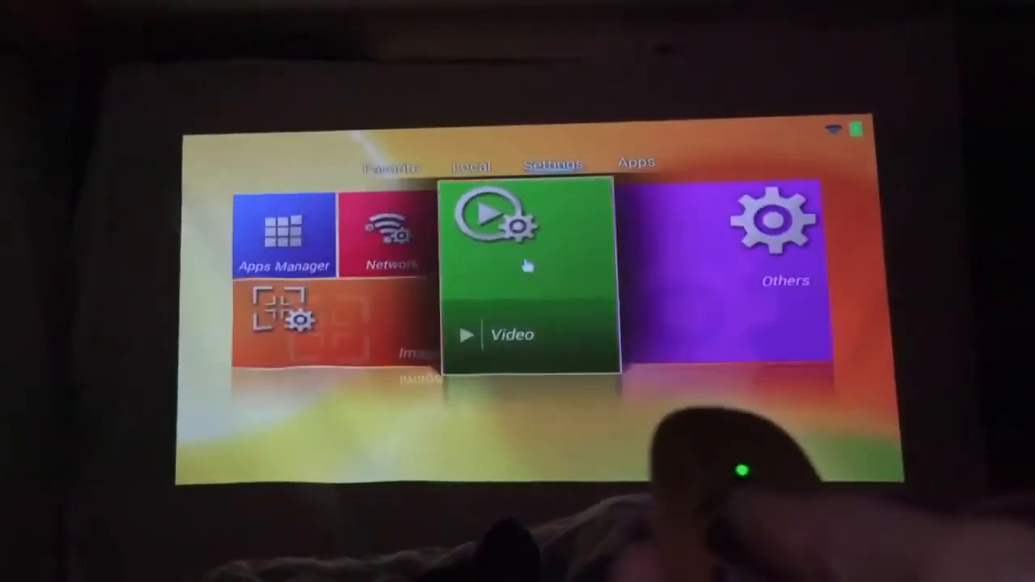
Open the Others tile to reach Personalization, Bluetooth and Language and keyboard settings
left_click(391, 234)
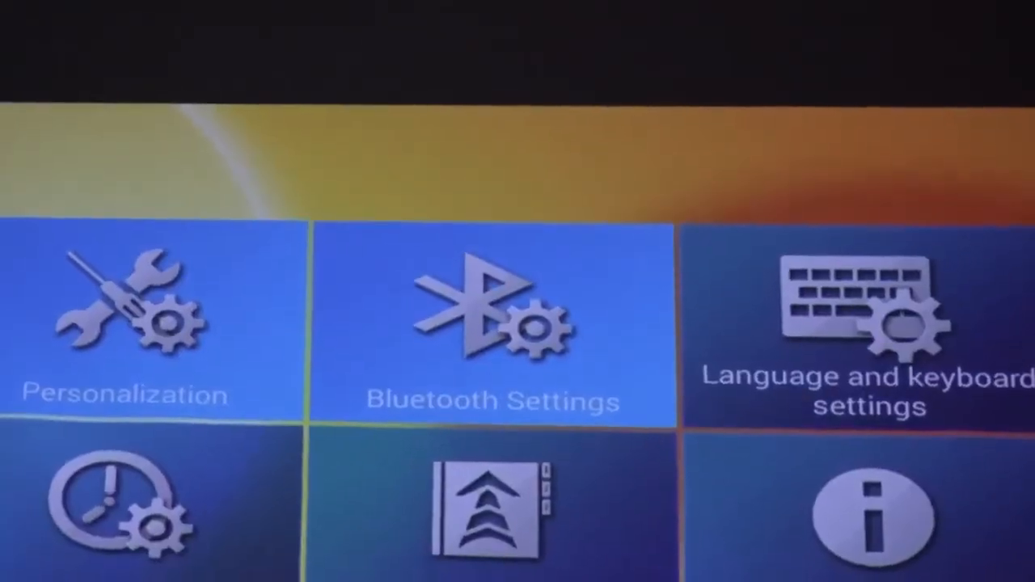
Open the Image tile to show the Advanced Picture setting menu
left_click(491, 323)
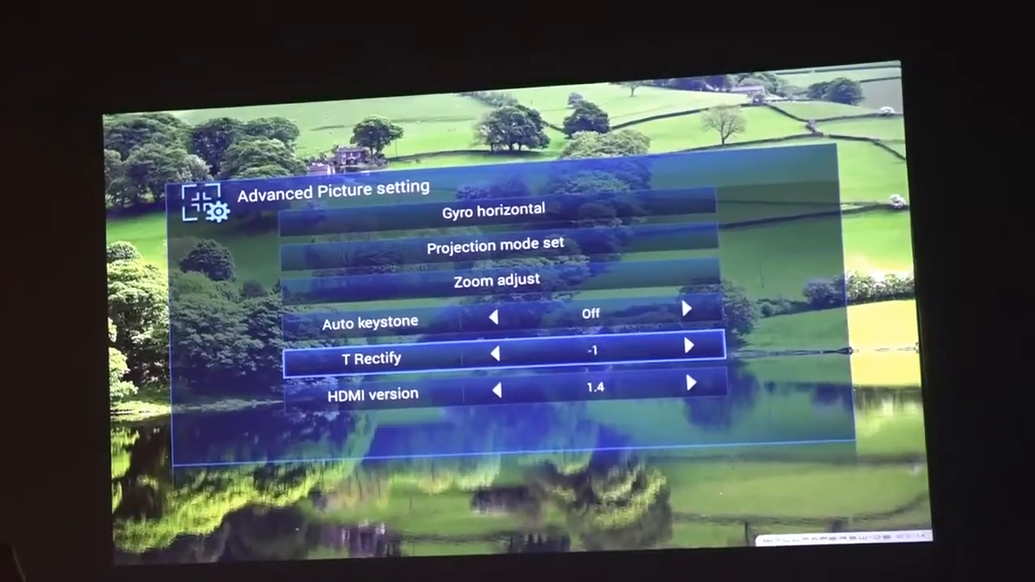
Open the system options list and set Fan to Fan2
left_click(497, 354)
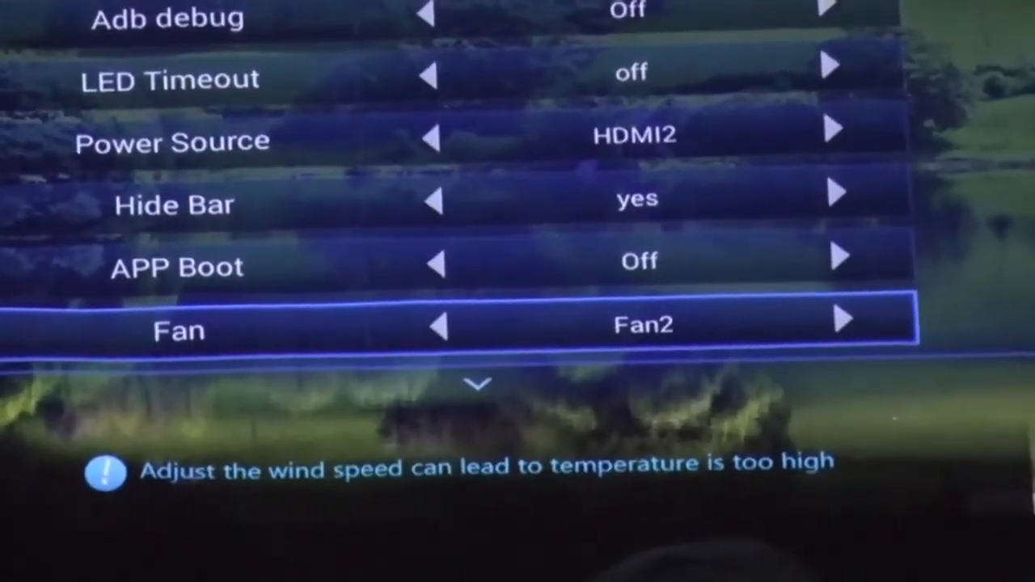
Return to the Favorite page with Chrome, YouTube, Anywhere and Facebook tiles
left_click(841, 323)
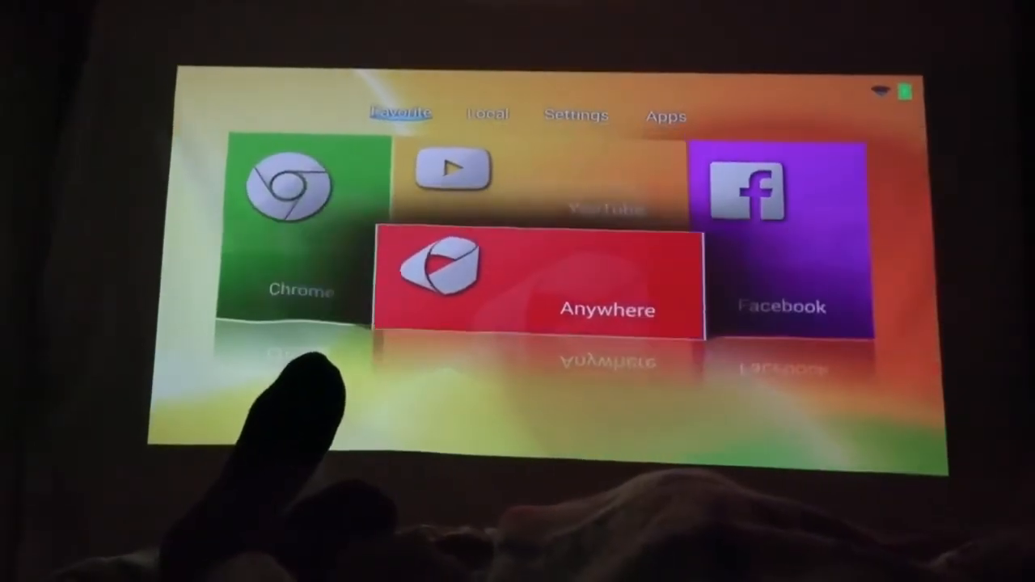
View the Apps tab, then return to the Local page with Media Players, HDMI1, HDMI2, AV
left_click(450, 170)
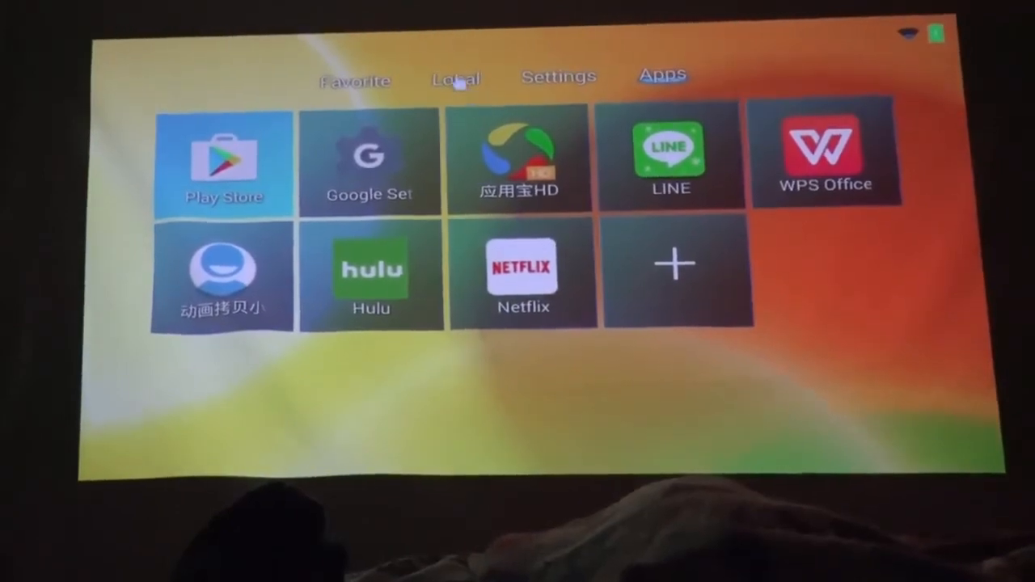
left_click(455, 77)
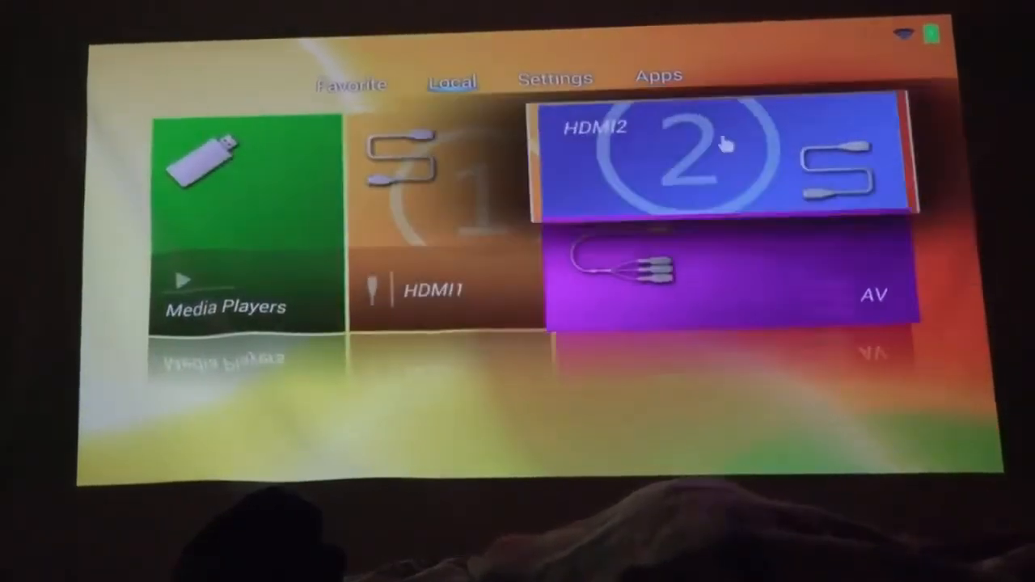